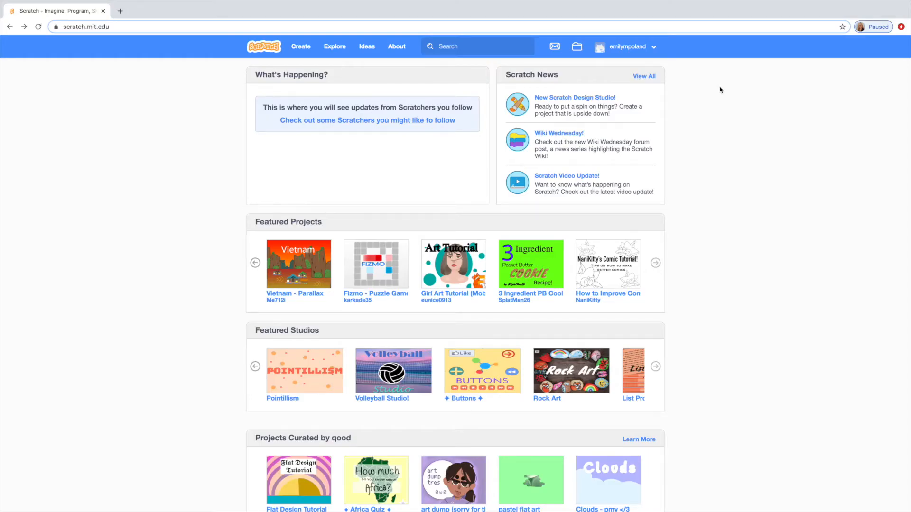
{"action": "mouse_move", "coordinate": [318, 67]}
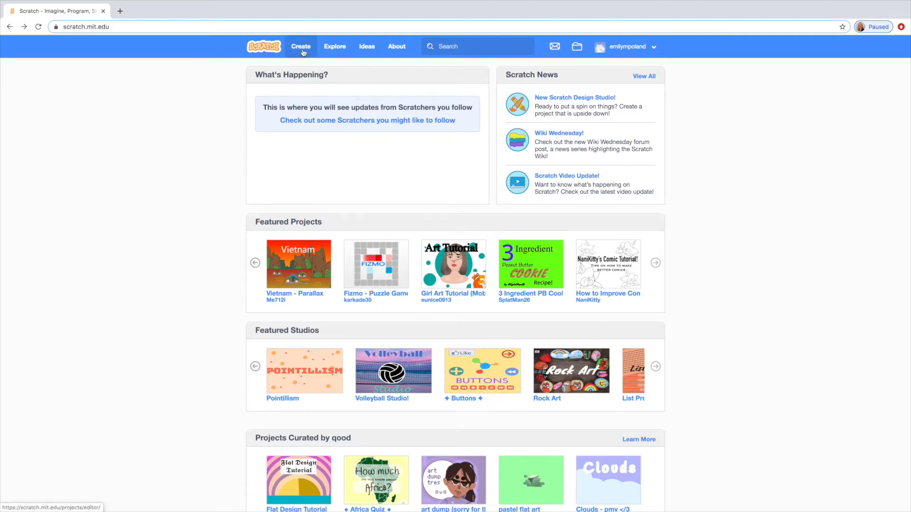
Click Create on the signed-in Scratch home page to start a new project
{"action": "left_click", "coordinate": [301, 47]}
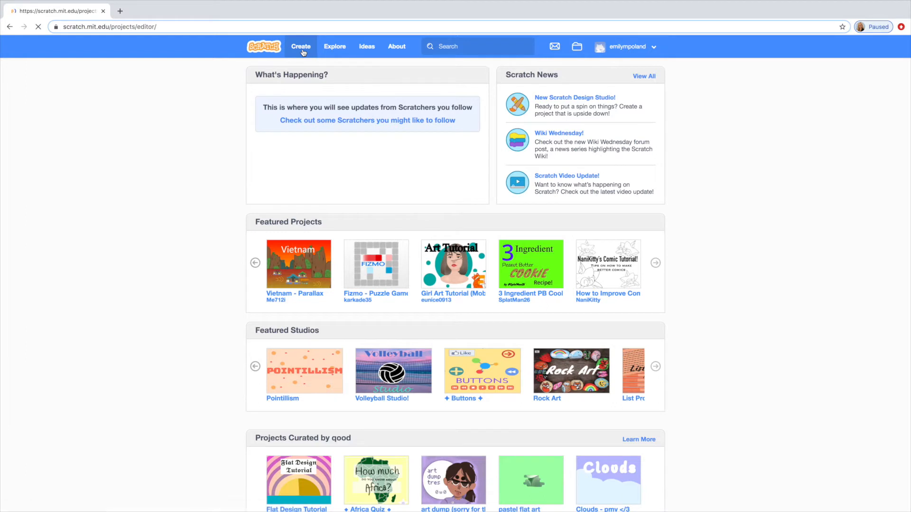
Delete the default cat sprite (Sprite1) and the Shirt sprite, leaving an empty stage
{"action": "left_click", "coordinate": [300, 47]}
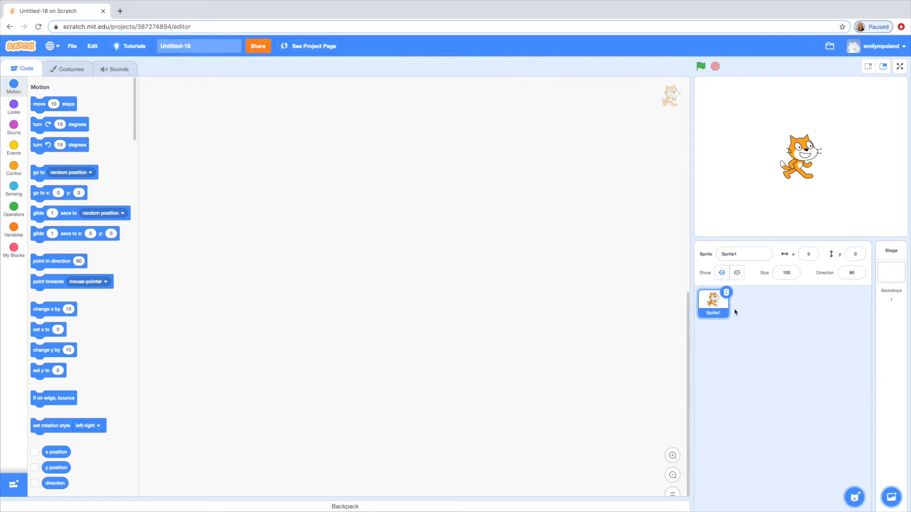
{"action": "left_click", "coordinate": [891, 266]}
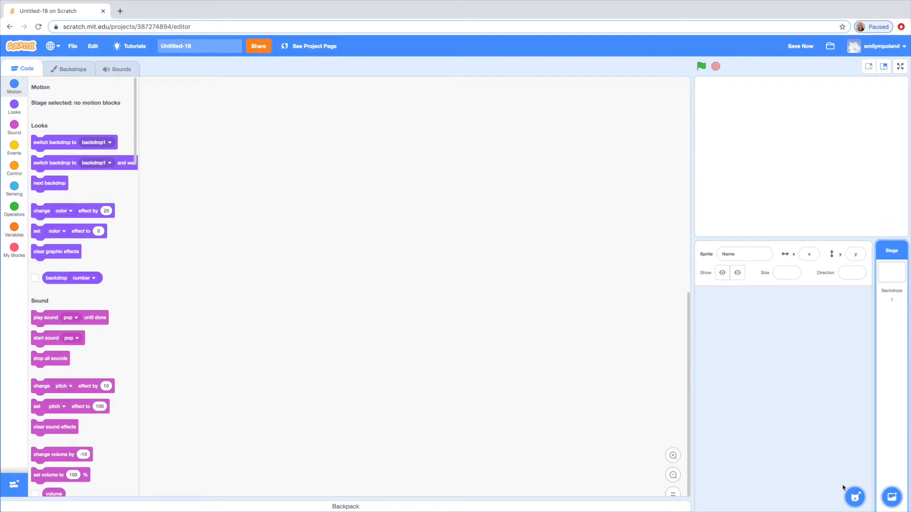
{"action": "mouse_move", "coordinate": [854, 496]}
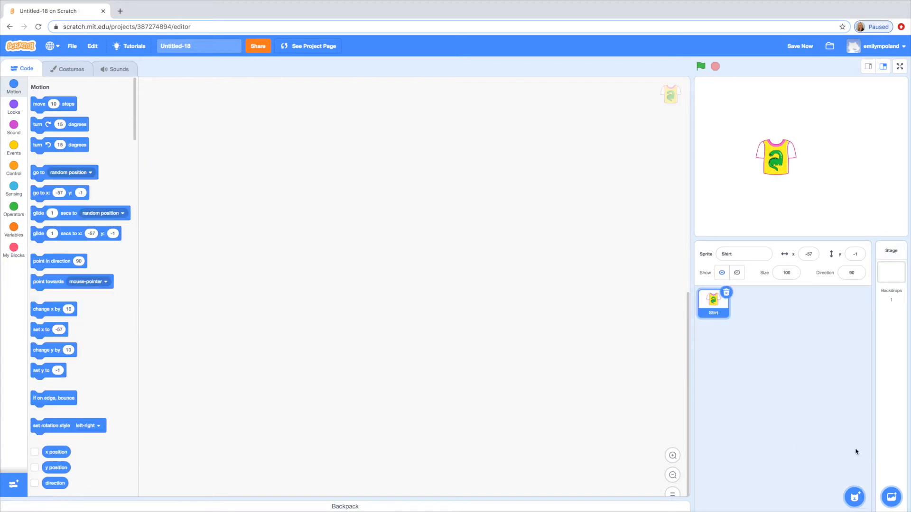
{"action": "mouse_move", "coordinate": [825, 443]}
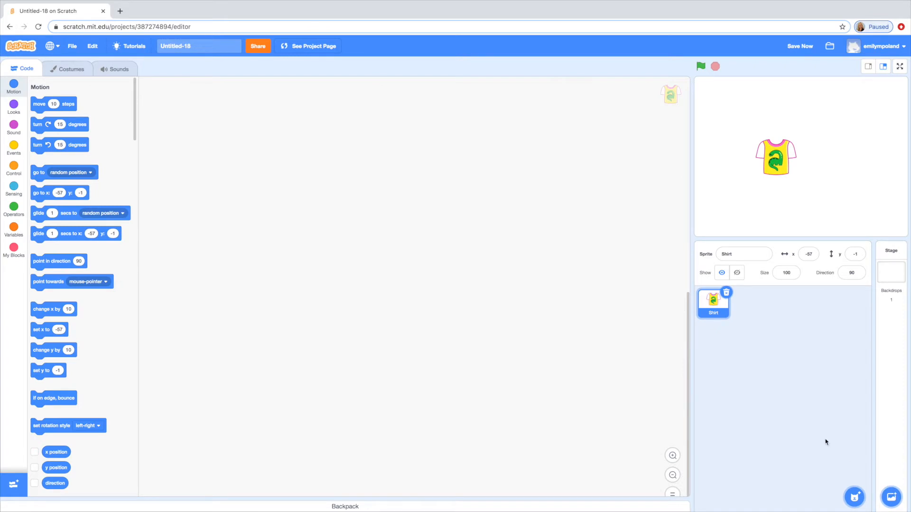
{"action": "left_click", "coordinate": [891, 265]}
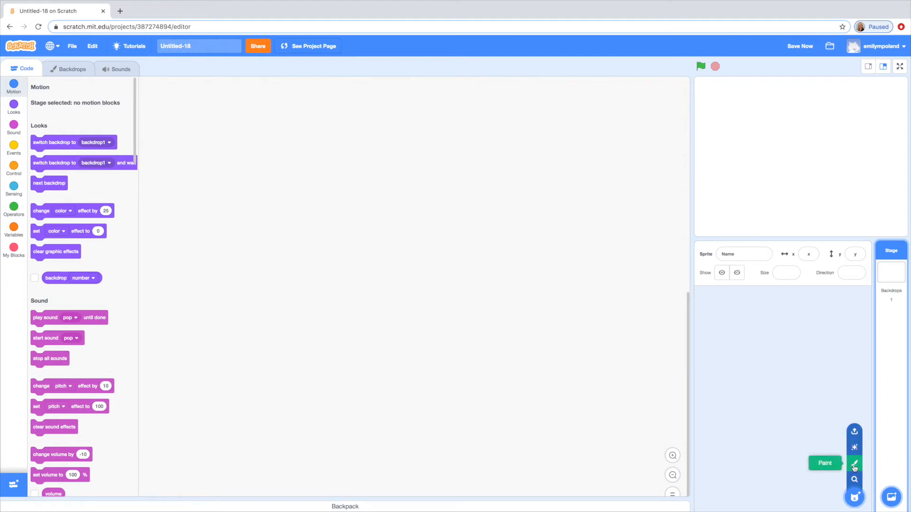
Create a new sprite with Paint, opening its blank costume in the paint editor
{"action": "left_click", "coordinate": [825, 463]}
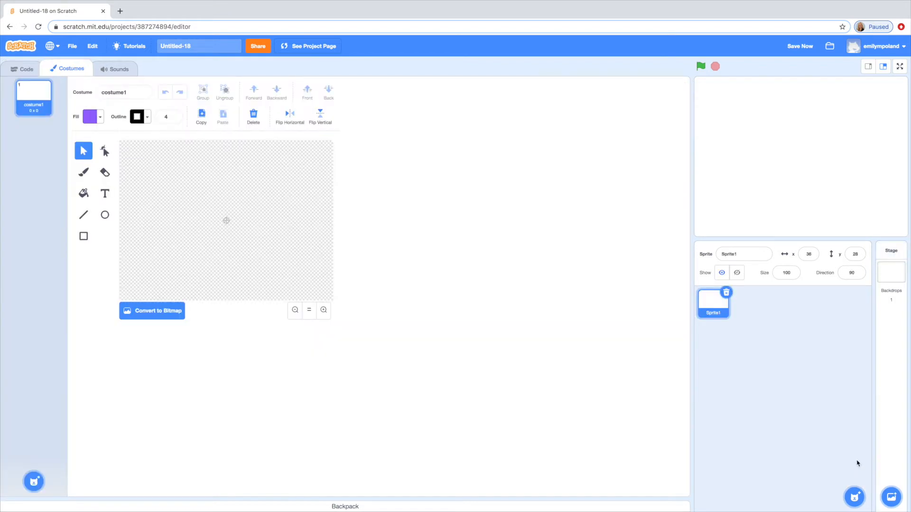
{"action": "mouse_move", "coordinate": [329, 404]}
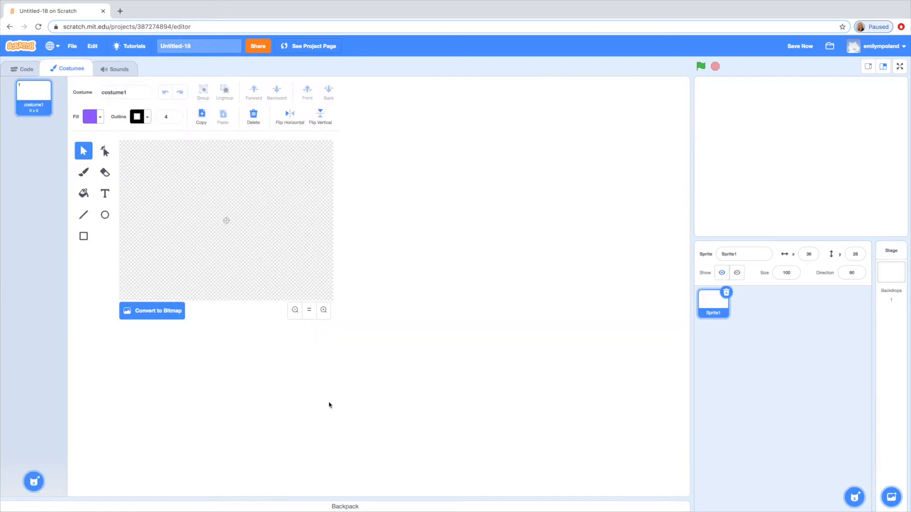
{"action": "mouse_move", "coordinate": [571, 391]}
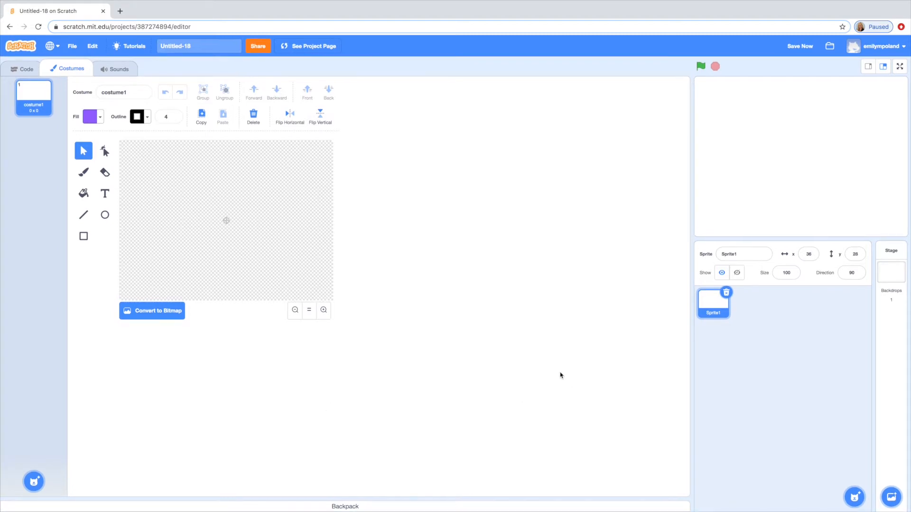
{"action": "mouse_move", "coordinate": [278, 321]}
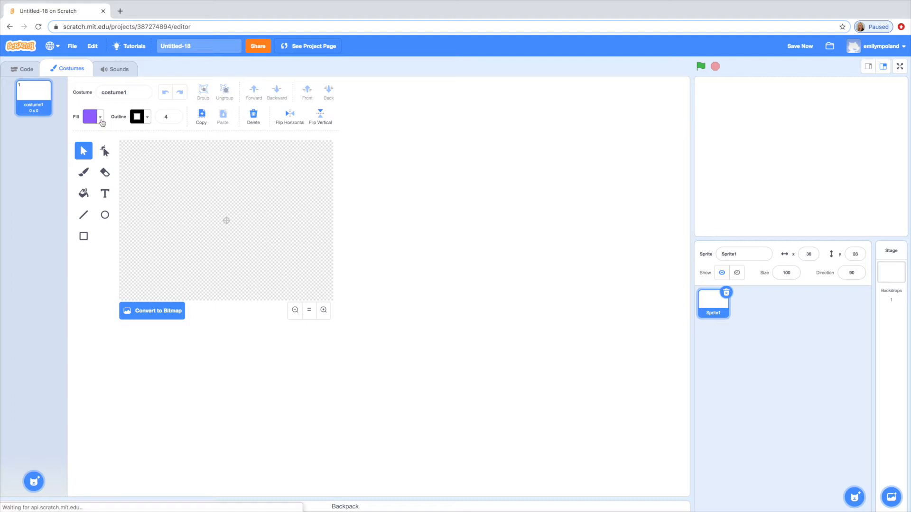
Tune the fill hue and saturation to a pale pink and remove the outline
{"action": "left_click", "coordinate": [90, 117]}
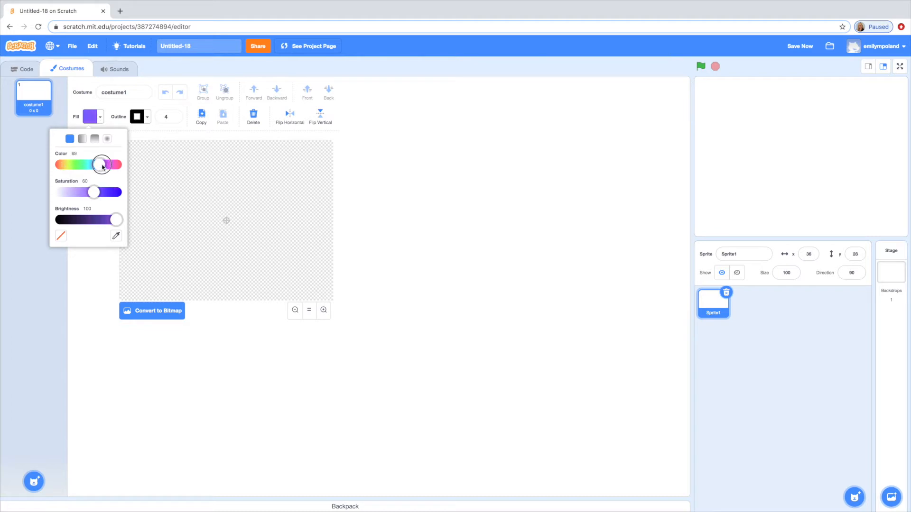
{"action": "left_click_drag", "start_coordinate": [102, 163], "coordinate": [110, 164]}
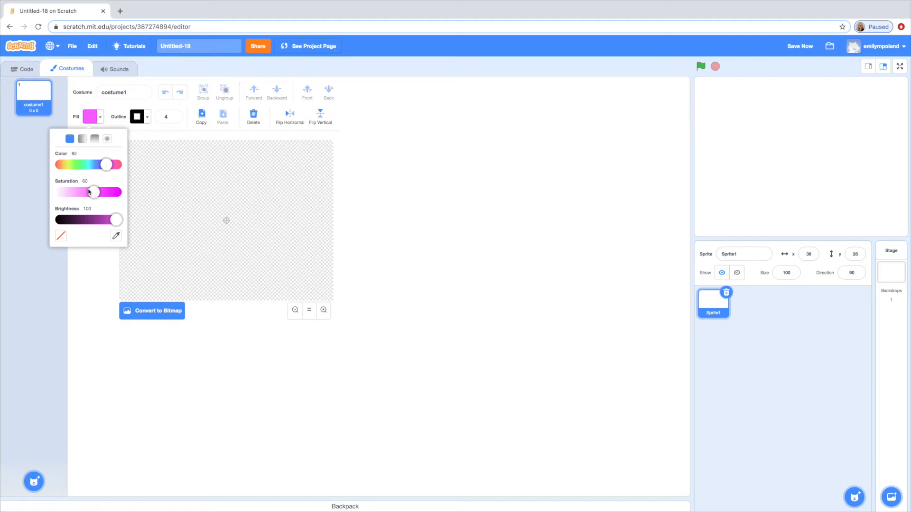
{"action": "left_click_drag", "start_coordinate": [90, 192], "coordinate": [118, 192]}
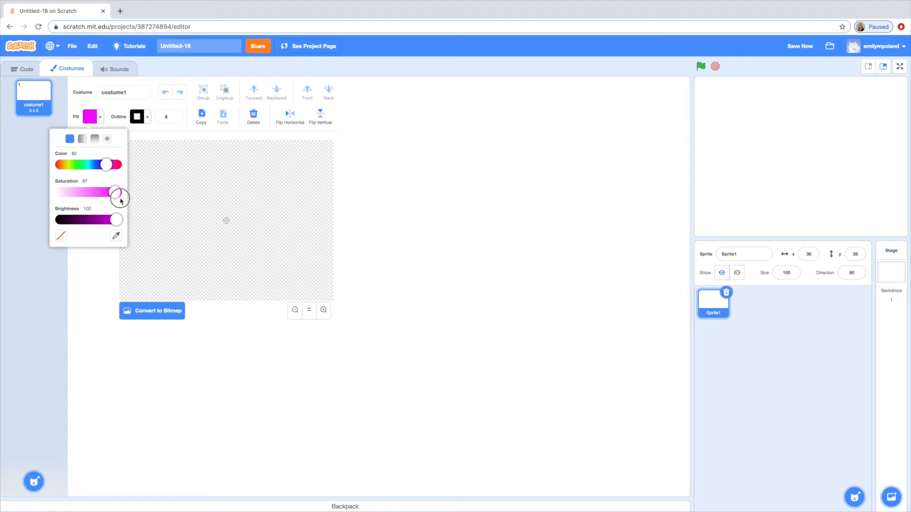
{"action": "left_click_drag", "start_coordinate": [117, 191], "coordinate": [85, 191]}
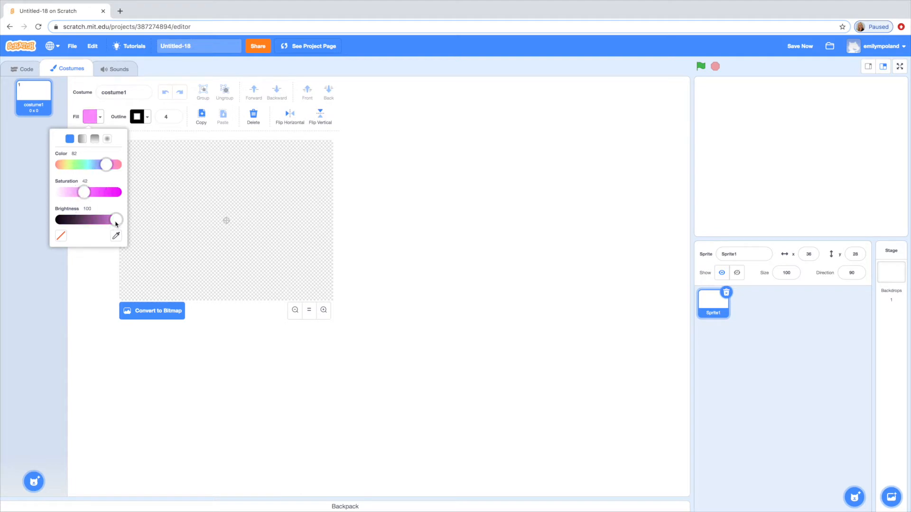
{"action": "left_click_drag", "start_coordinate": [117, 219], "coordinate": [56, 220]}
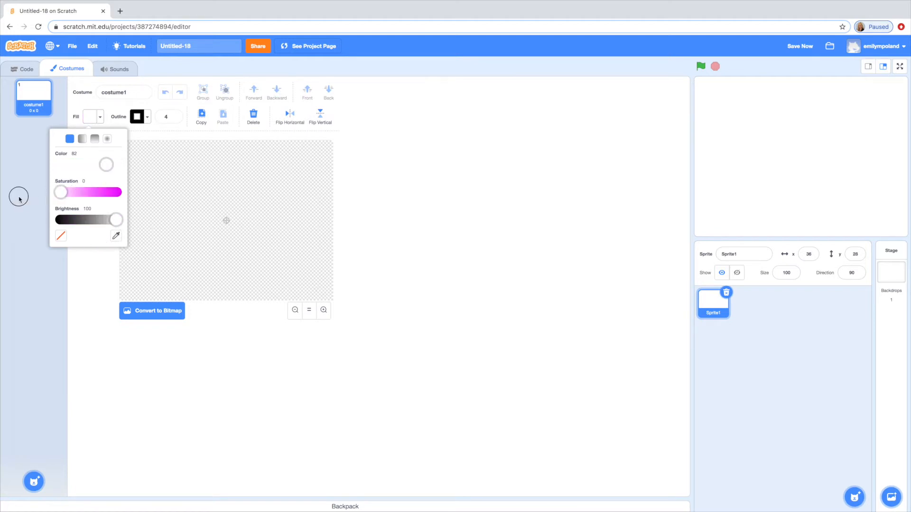
{"action": "left_click_drag", "start_coordinate": [60, 192], "coordinate": [65, 199]}
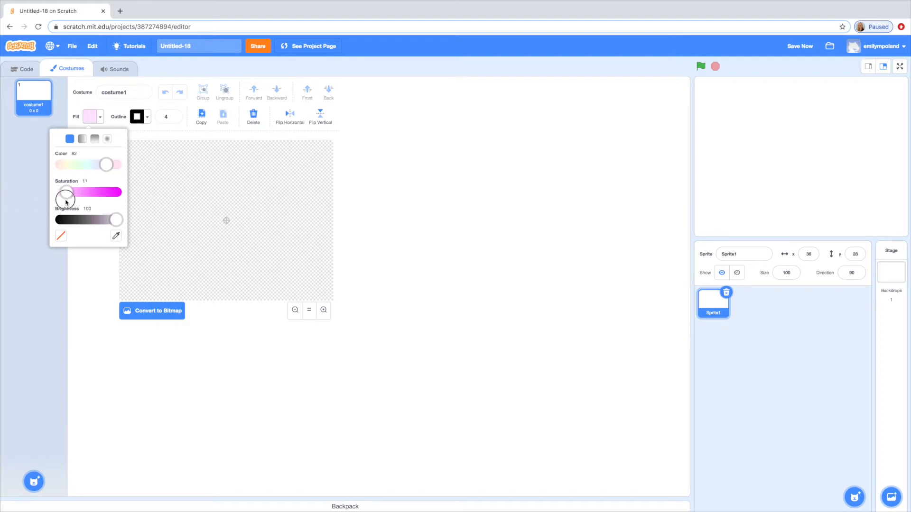
{"action": "left_click_drag", "start_coordinate": [65, 191], "coordinate": [93, 192]}
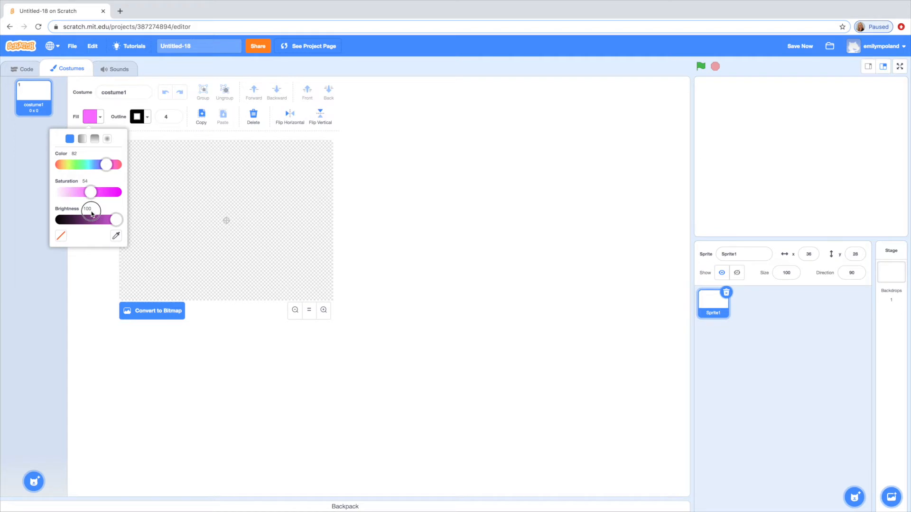
{"action": "left_click_drag", "start_coordinate": [89, 192], "coordinate": [70, 192]}
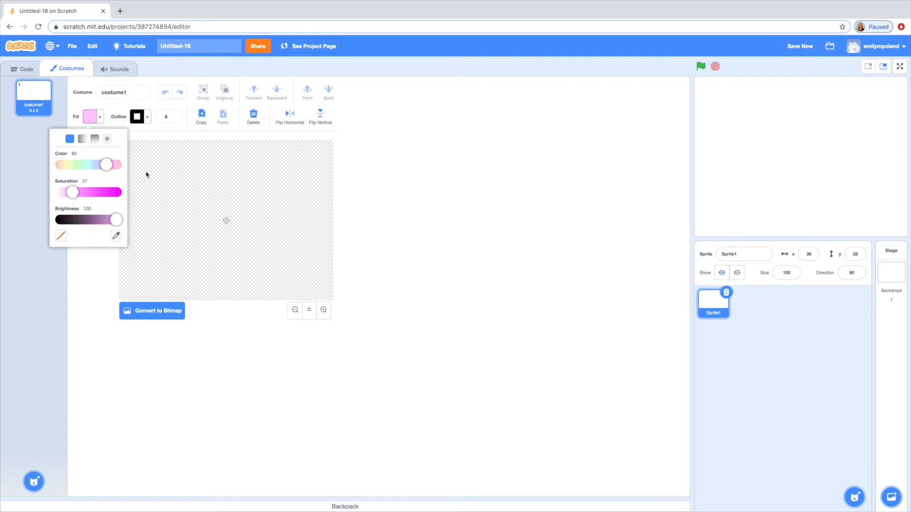
{"action": "left_click", "coordinate": [137, 116]}
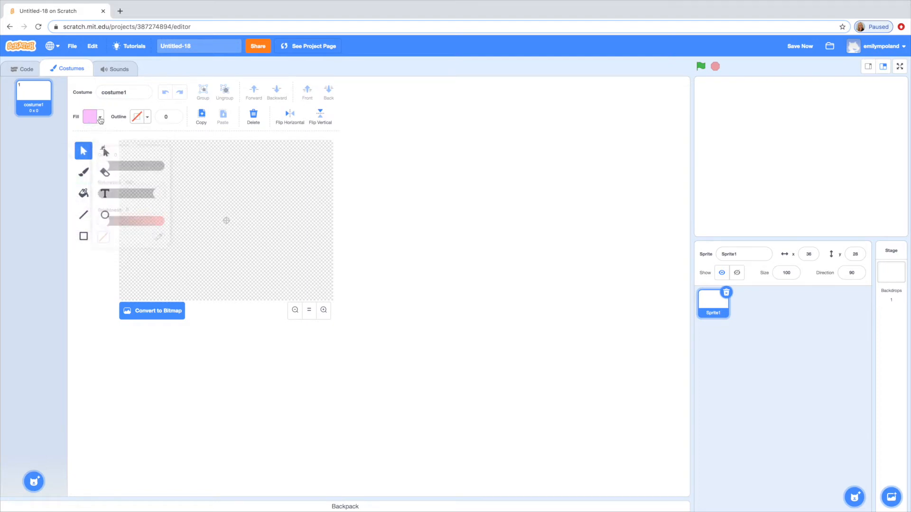
Confirm the pale pink fill and bring the outline width back to 0
{"action": "left_click", "coordinate": [90, 116]}
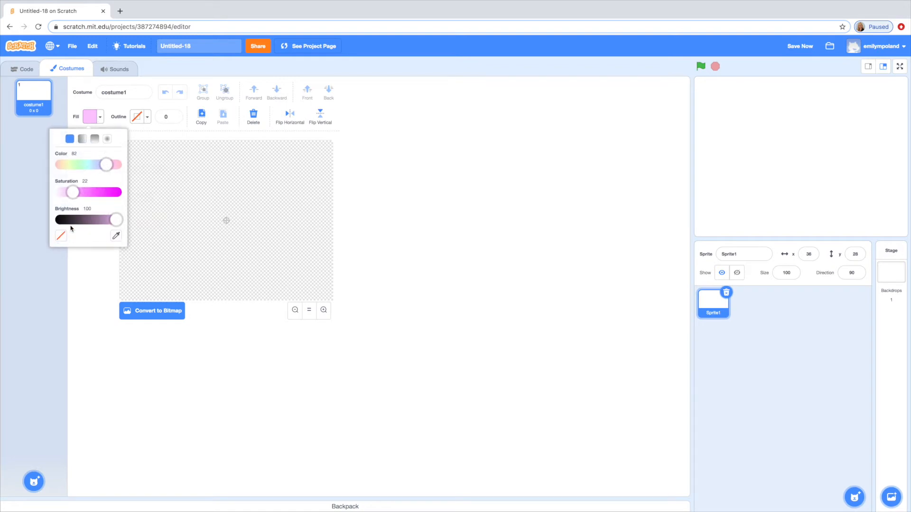
{"action": "mouse_move", "coordinate": [75, 240]}
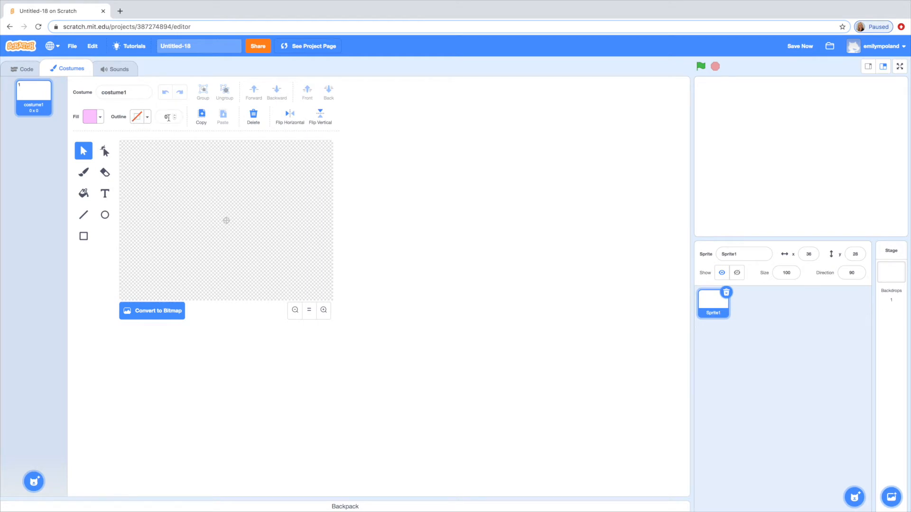
{"action": "left_click", "coordinate": [175, 114]}
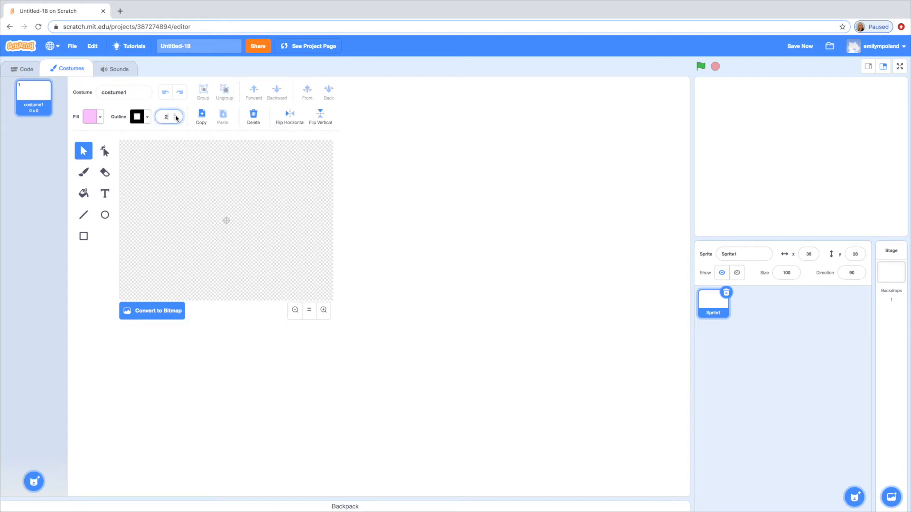
{"action": "left_click", "coordinate": [176, 113]}
{"action": "type", "text": "0"}
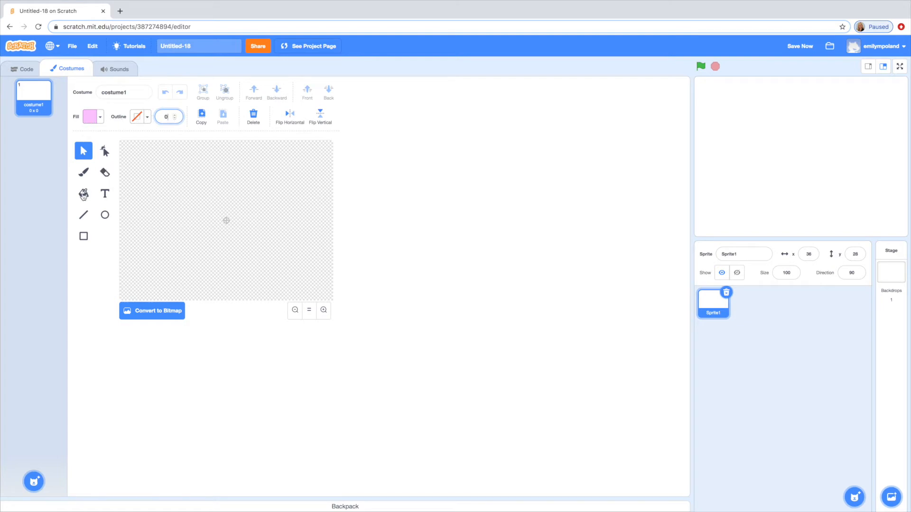
{"action": "mouse_move", "coordinate": [83, 193]}
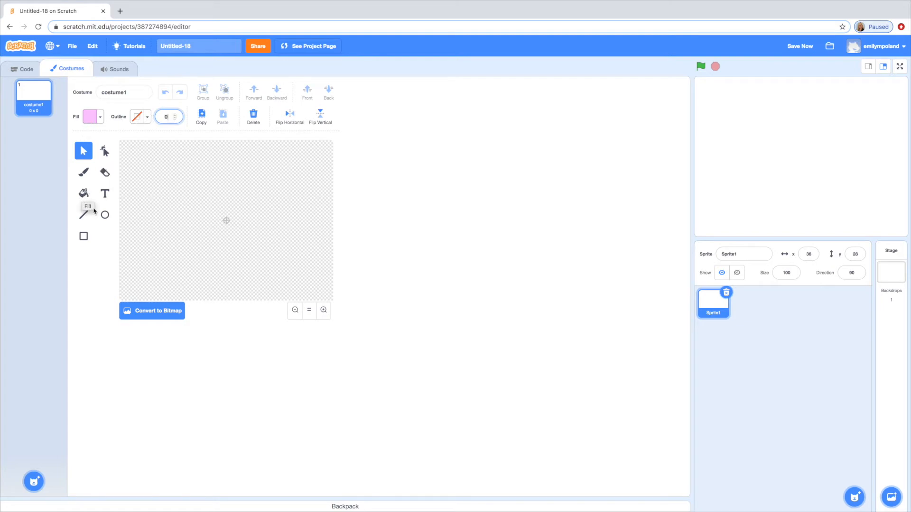
Draw a large pale pink, outline-free circle on the canvas as the shell
{"action": "left_click", "coordinate": [104, 214]}
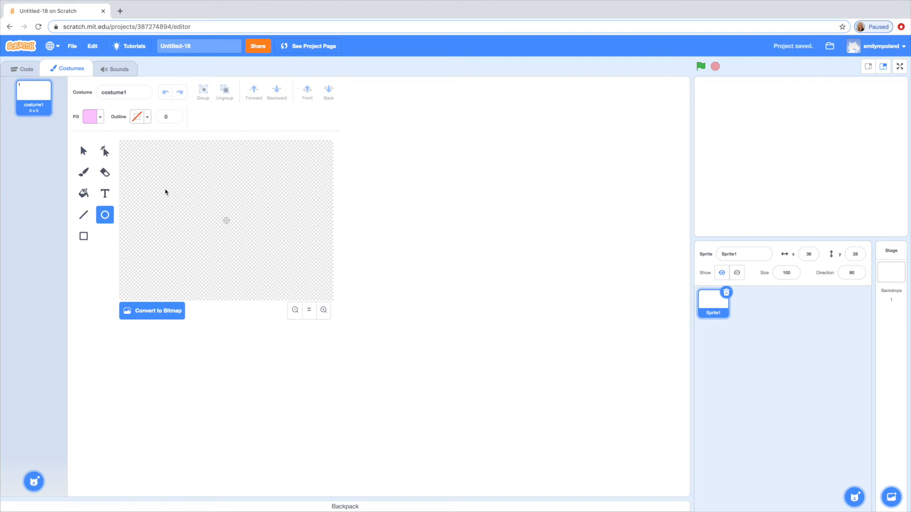
{"action": "left_click_drag", "start_coordinate": [168, 191], "coordinate": [244, 270]}
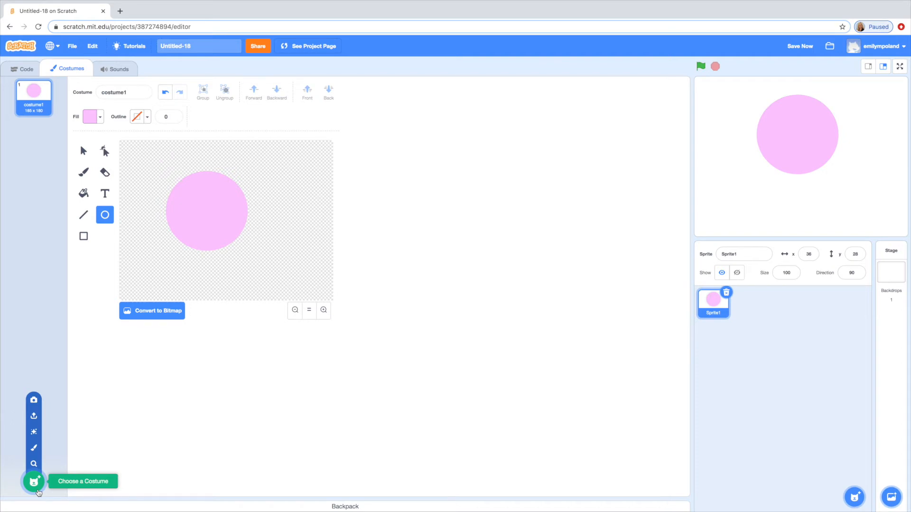
{"action": "mouse_move", "coordinate": [3, 462]}
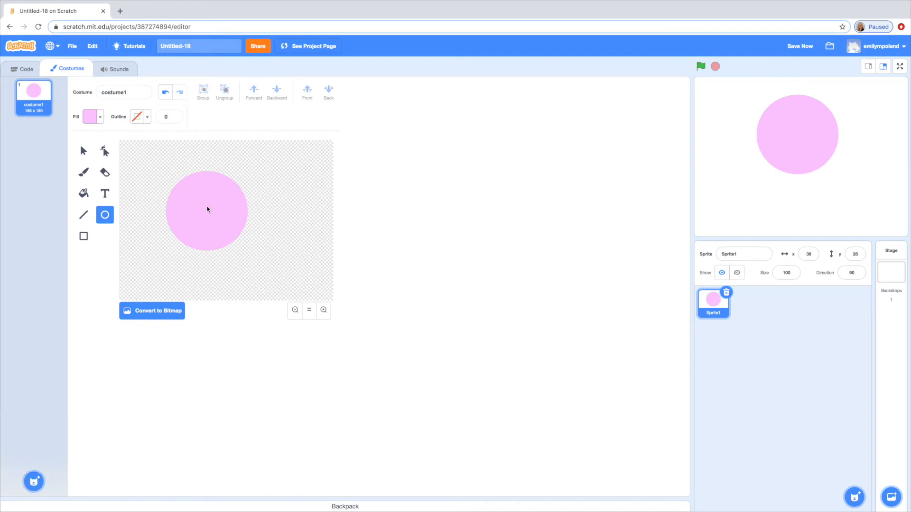
{"action": "left_click", "coordinate": [83, 173]}
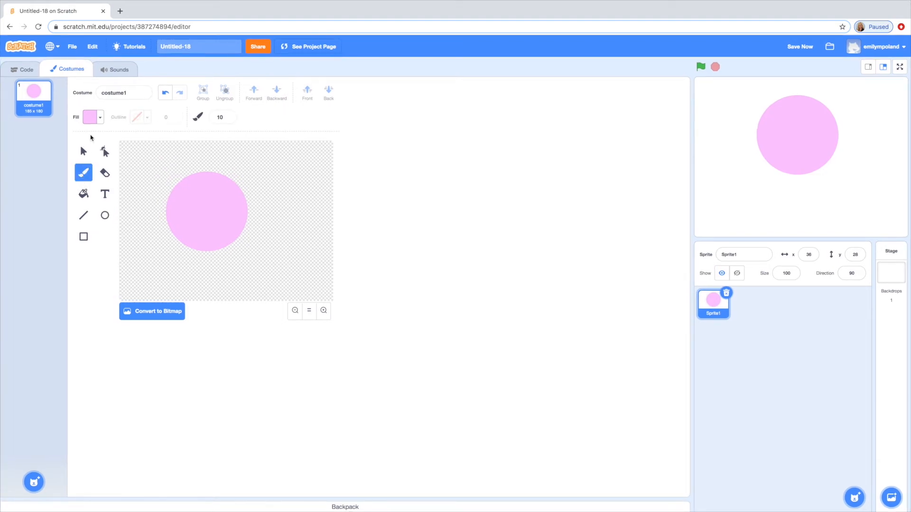
Set the brush size to 28 and change the fill colour to a slightly darkened green
{"action": "type", "text": "28"}
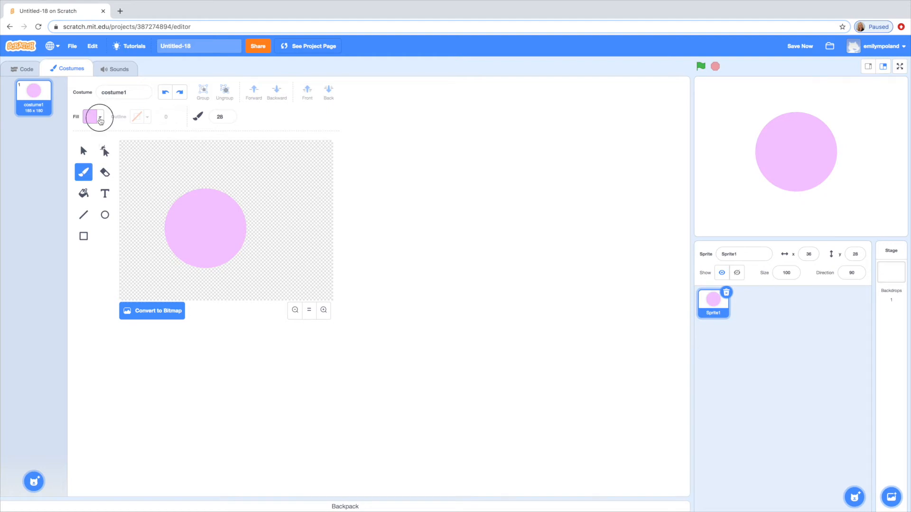
{"action": "left_click", "coordinate": [92, 116]}
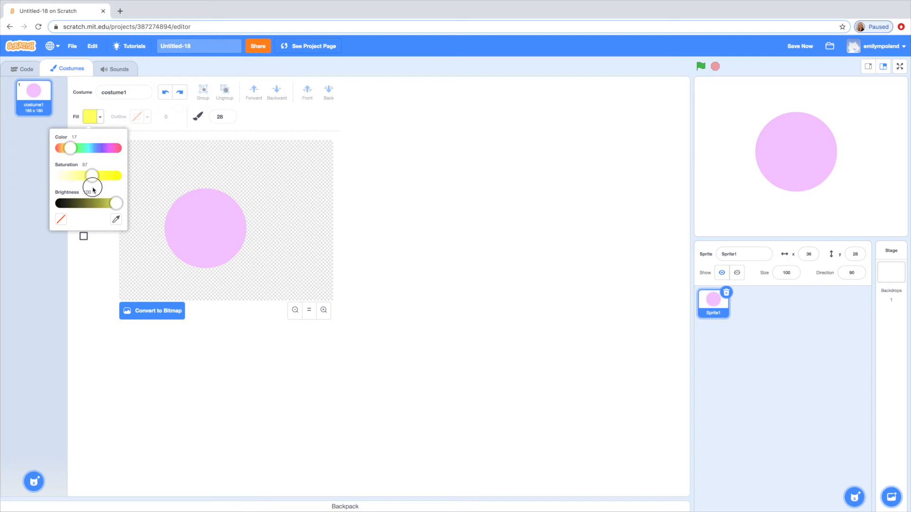
{"action": "left_click_drag", "start_coordinate": [68, 148], "coordinate": [91, 148]}
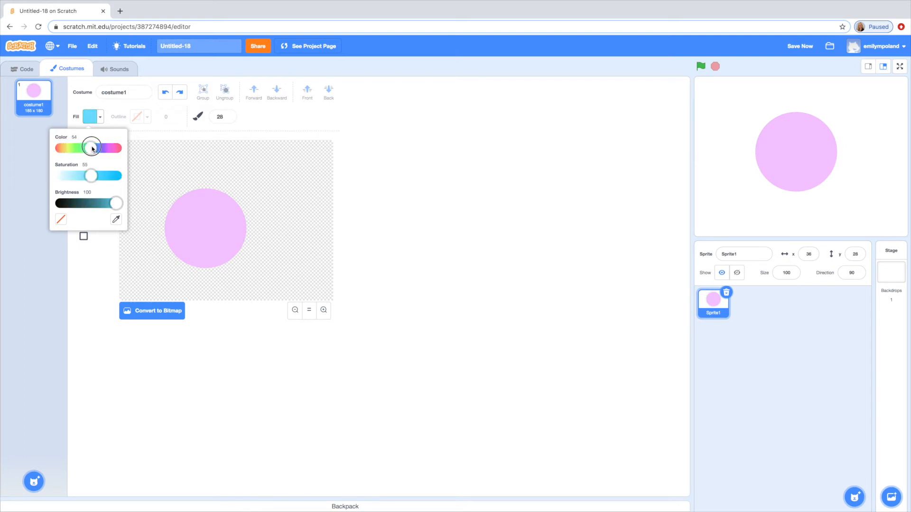
{"action": "left_click_drag", "start_coordinate": [92, 147], "coordinate": [85, 146]}
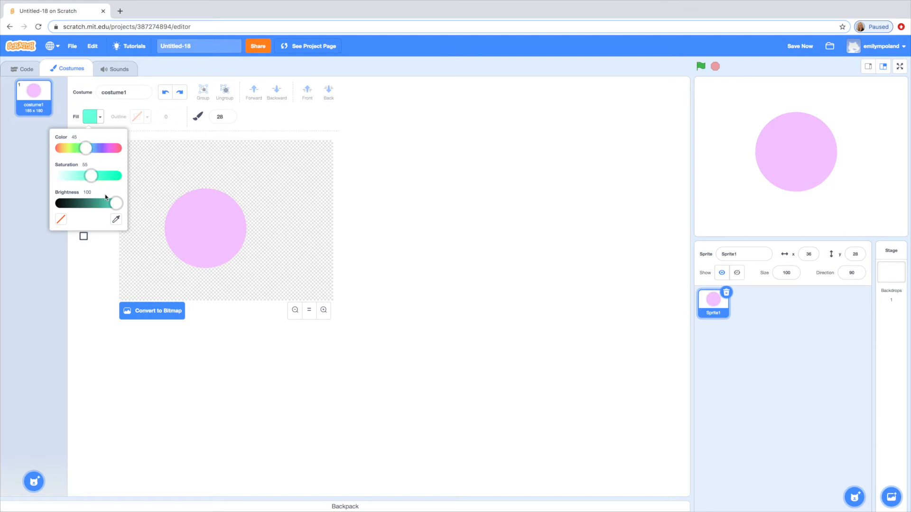
{"action": "left_click_drag", "start_coordinate": [117, 203], "coordinate": [106, 202]}
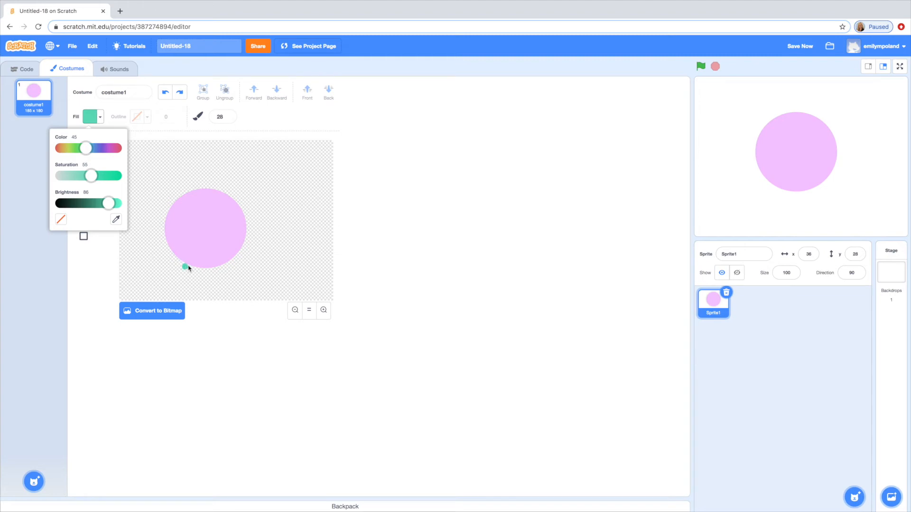
Paint the body outline under the shell, rising into a neck and head loop
{"action": "left_click_drag", "start_coordinate": [183, 267], "coordinate": [197, 272]}
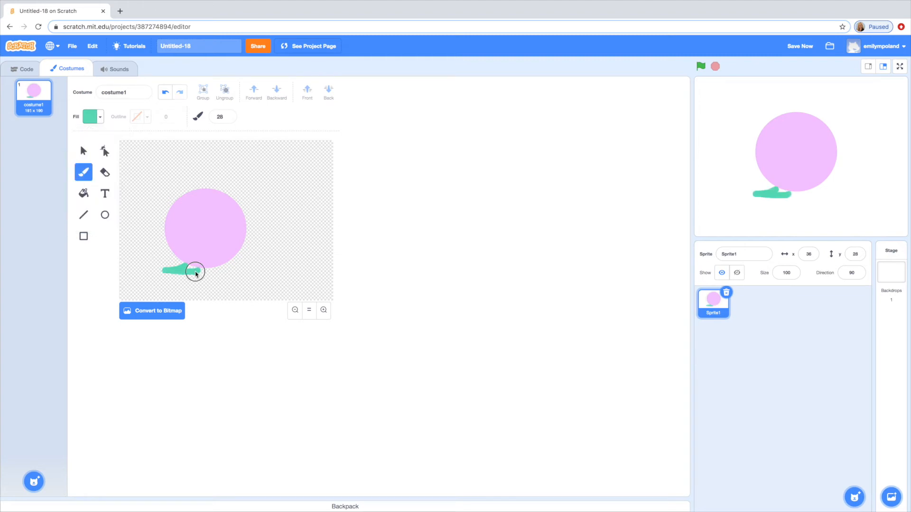
{"action": "left_click_drag", "start_coordinate": [195, 271], "coordinate": [244, 269]}
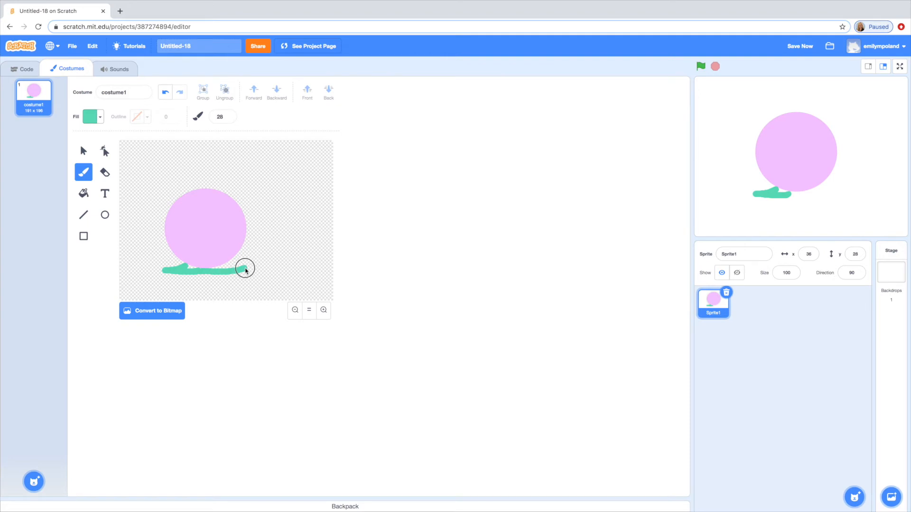
{"action": "left_click_drag", "start_coordinate": [244, 269], "coordinate": [269, 241]}
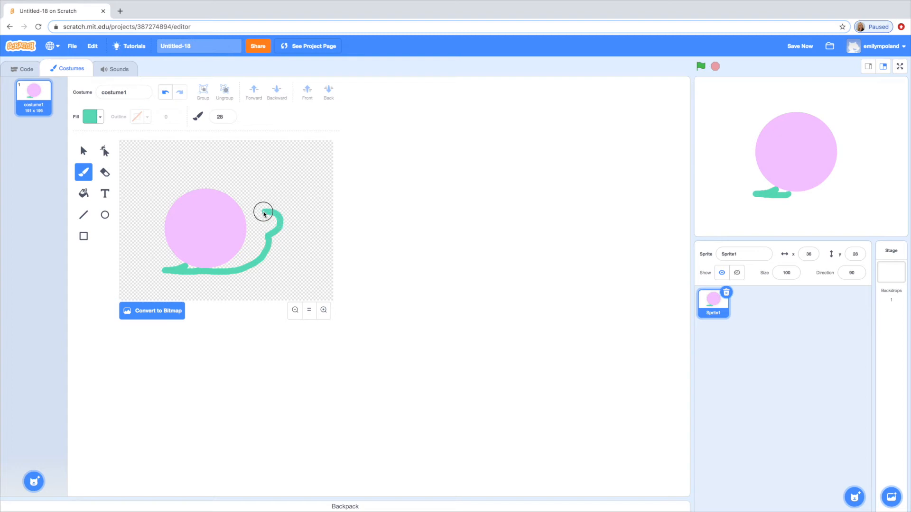
{"action": "left_click_drag", "start_coordinate": [263, 211], "coordinate": [253, 233]}
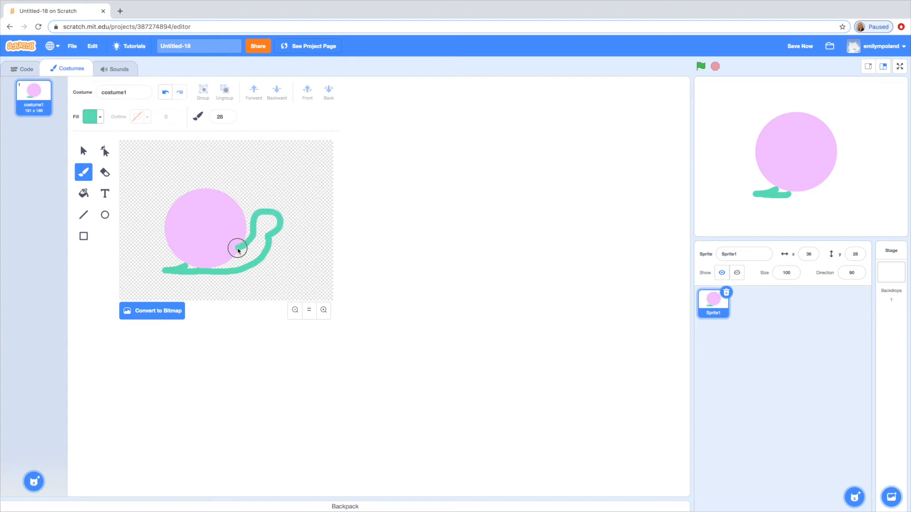
{"action": "mouse_move", "coordinate": [223, 253]}
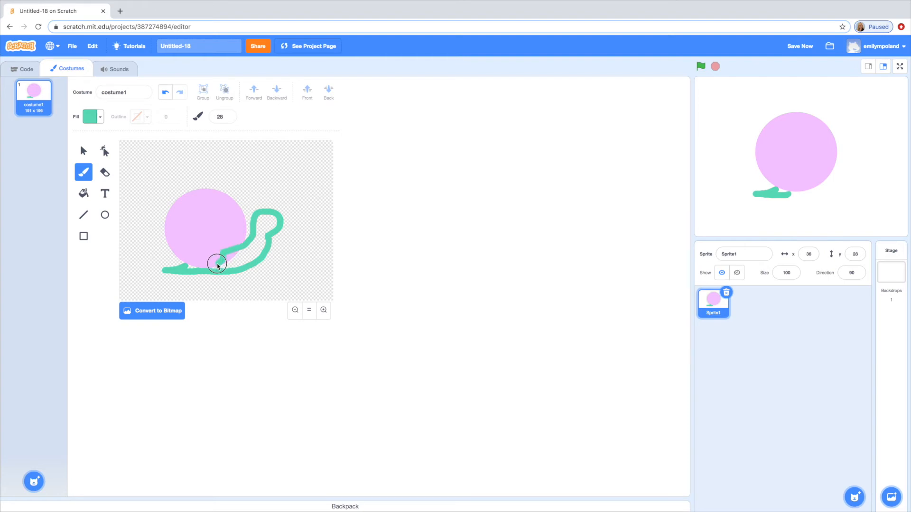
{"action": "left_click_drag", "start_coordinate": [218, 263], "coordinate": [190, 268]}
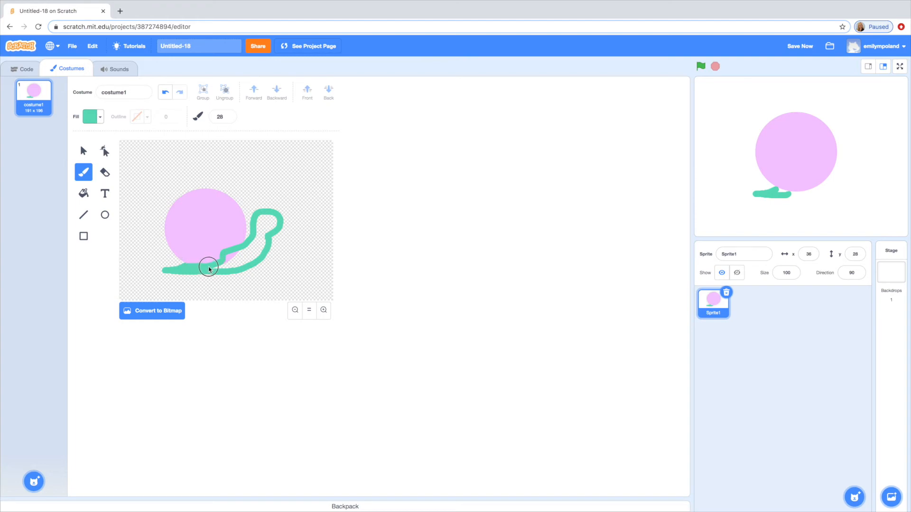
{"action": "left_click_drag", "start_coordinate": [209, 268], "coordinate": [265, 250]}
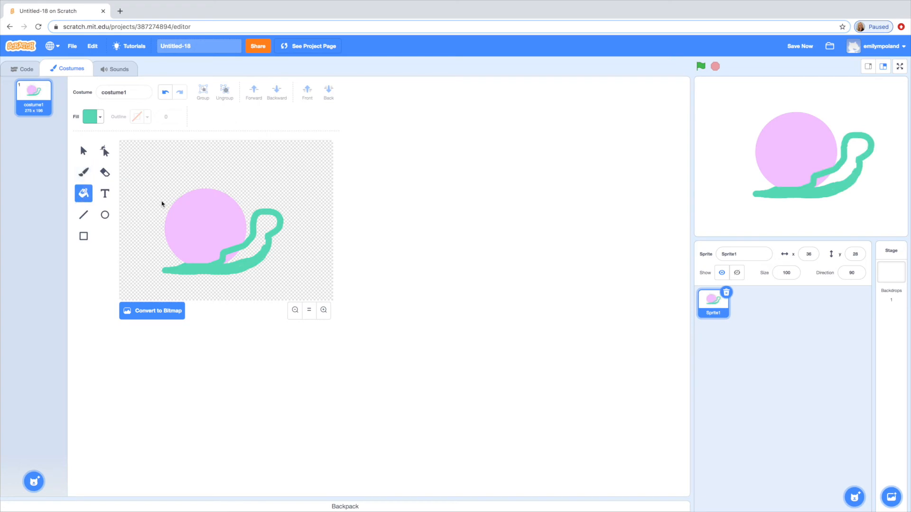
Fill the enclosed body-and-head outline with solid green
{"action": "left_click", "coordinate": [250, 244]}
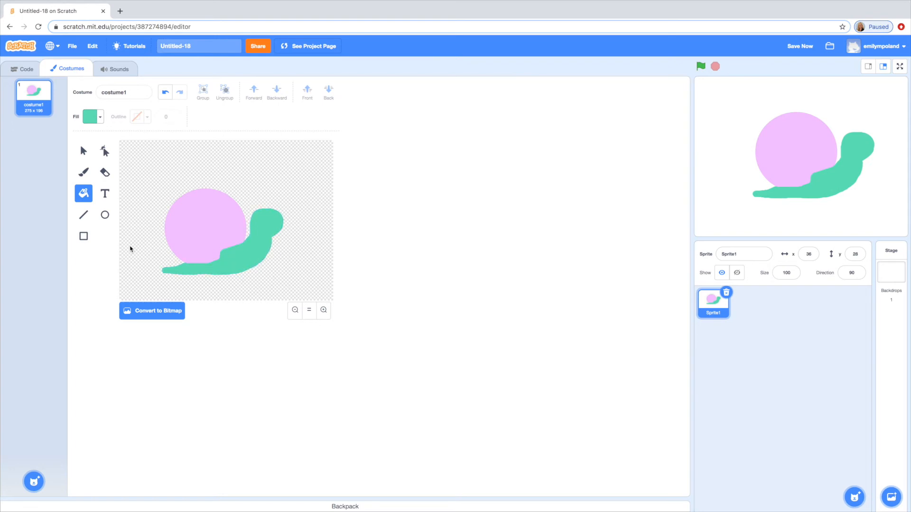
Darken the green fill colour for the detail lines
{"action": "left_click", "coordinate": [90, 117]}
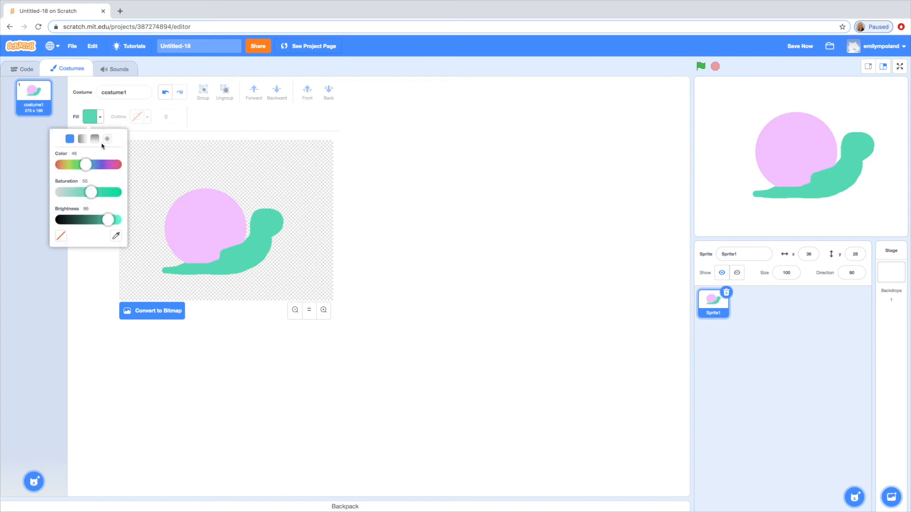
{"action": "left_click_drag", "start_coordinate": [109, 219], "coordinate": [91, 219]}
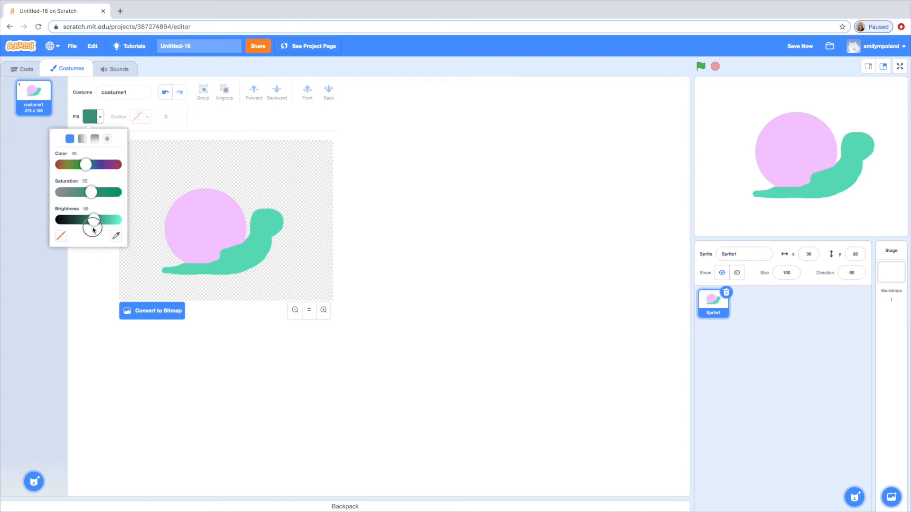
{"action": "left_click_drag", "start_coordinate": [101, 220], "coordinate": [86, 220]}
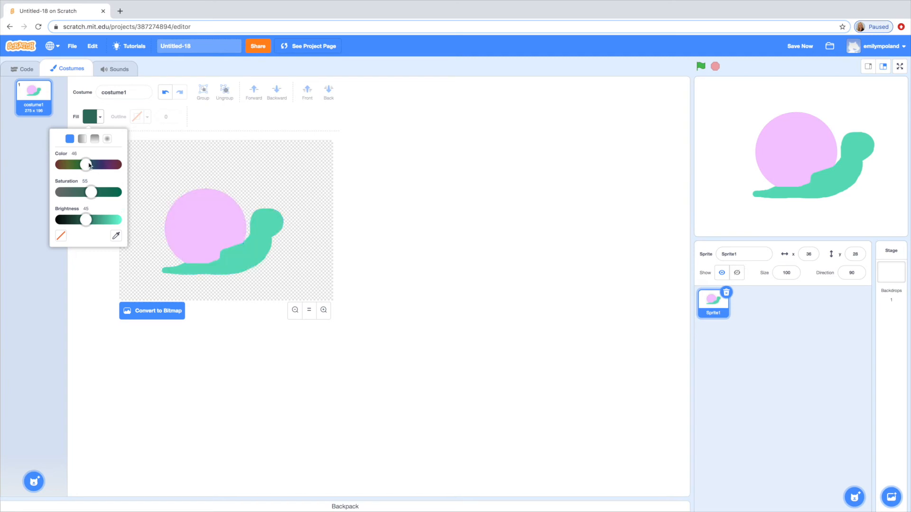
{"action": "left_click", "coordinate": [91, 117]}
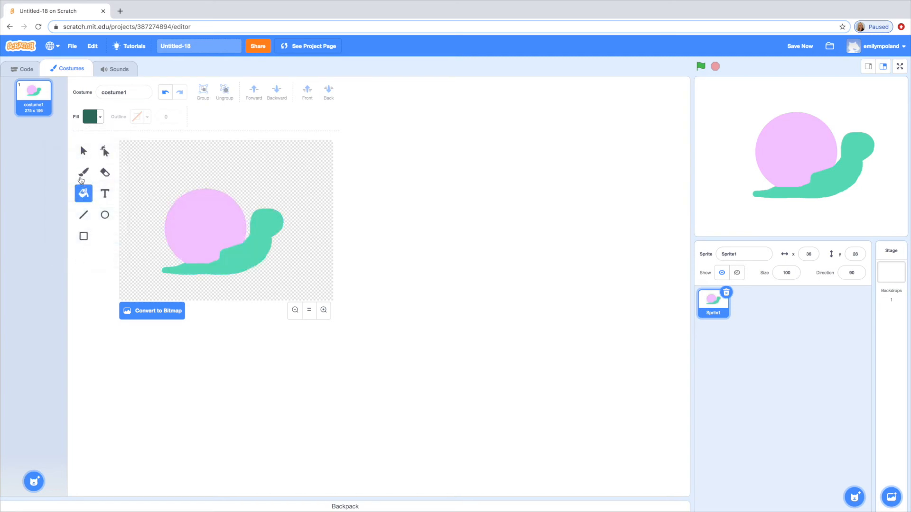
With an 18-size brush, draw the shell spiral and dots, body outline, antennae and face
{"action": "left_click", "coordinate": [83, 171]}
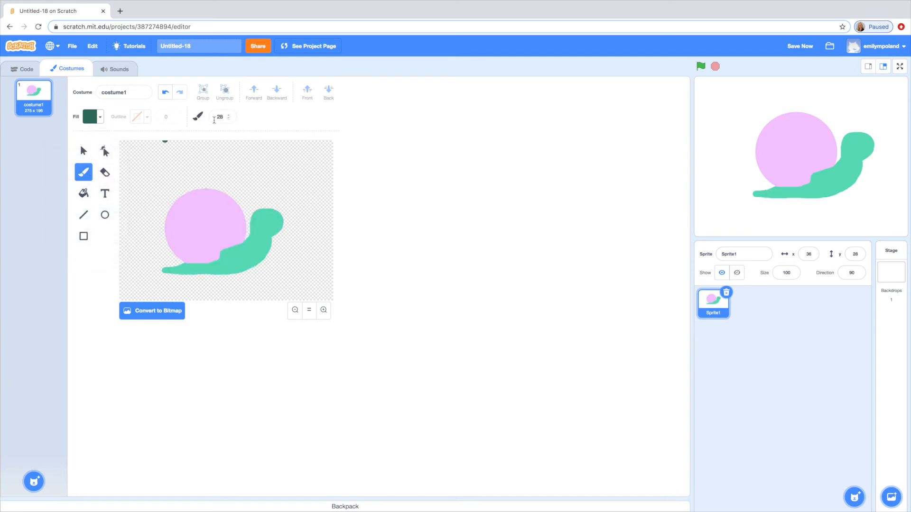
{"action": "left_click", "coordinate": [219, 117]}
{"action": "type", "text": "18"}
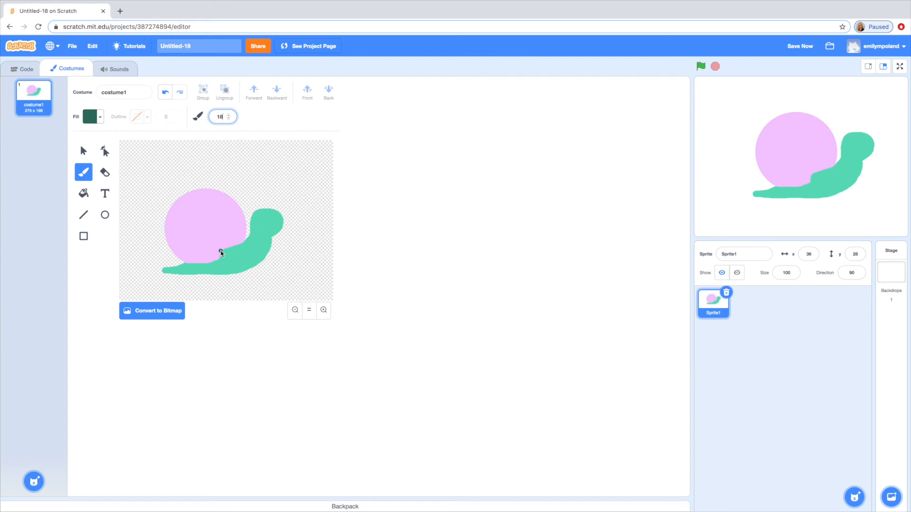
{"action": "left_click_drag", "start_coordinate": [233, 204], "coordinate": [219, 254]}
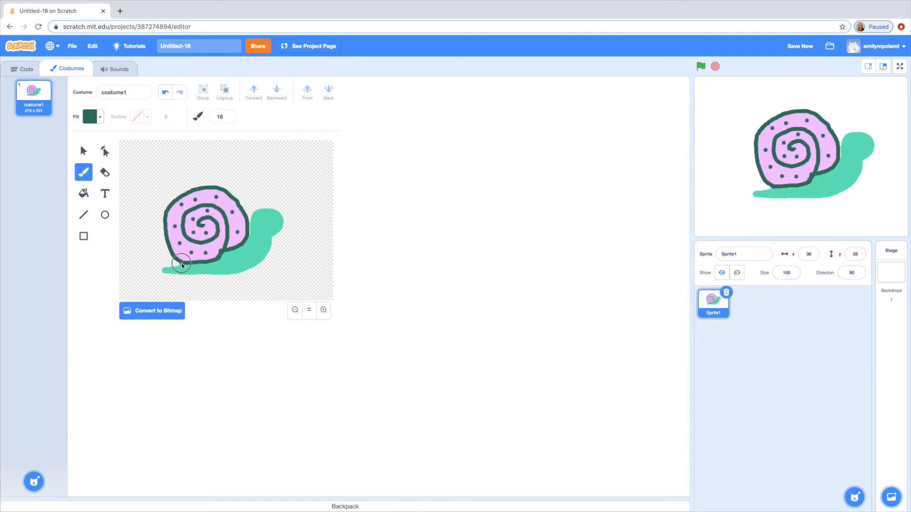
{"action": "left_click_drag", "start_coordinate": [182, 266], "coordinate": [283, 222]}
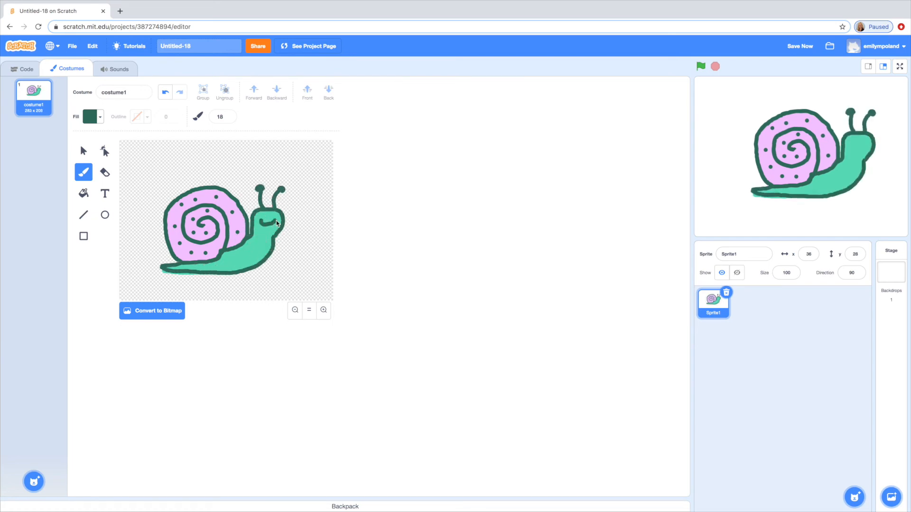
{"action": "left_click", "coordinate": [104, 172]}
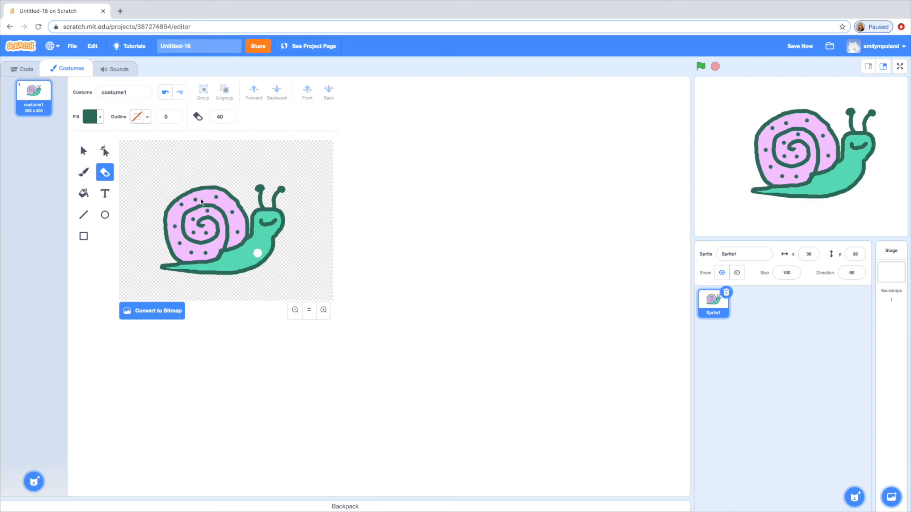
Set the snail sprite's size to 50 and drag it to the lower left of the stage
{"action": "left_click", "coordinate": [26, 69]}
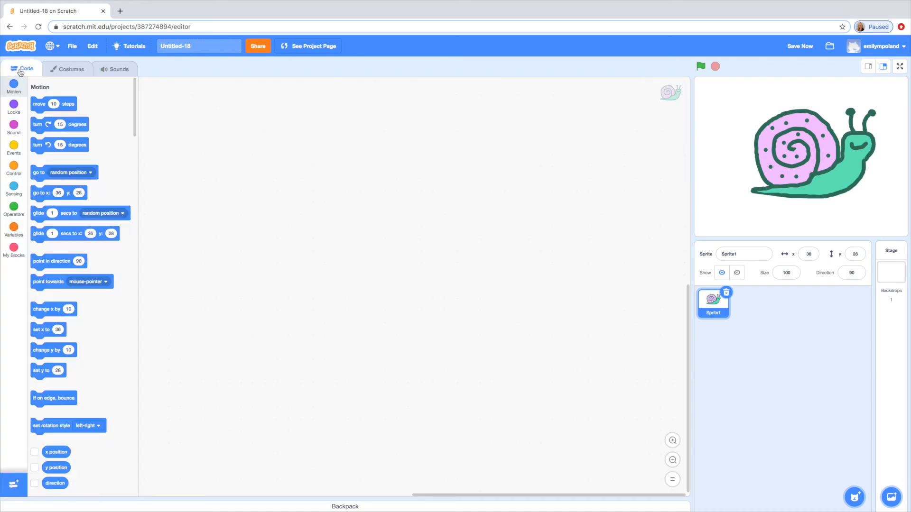
{"action": "left_click", "coordinate": [787, 272]}
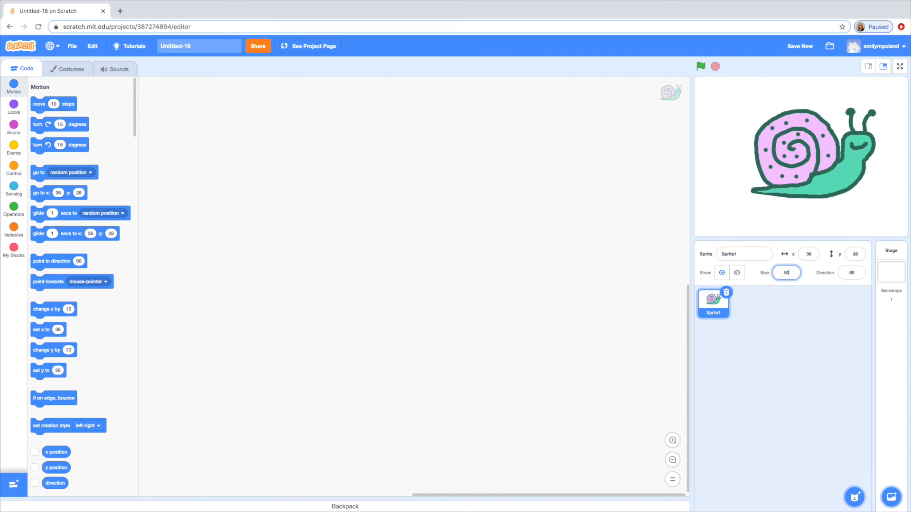
{"action": "type", "text": "50"}
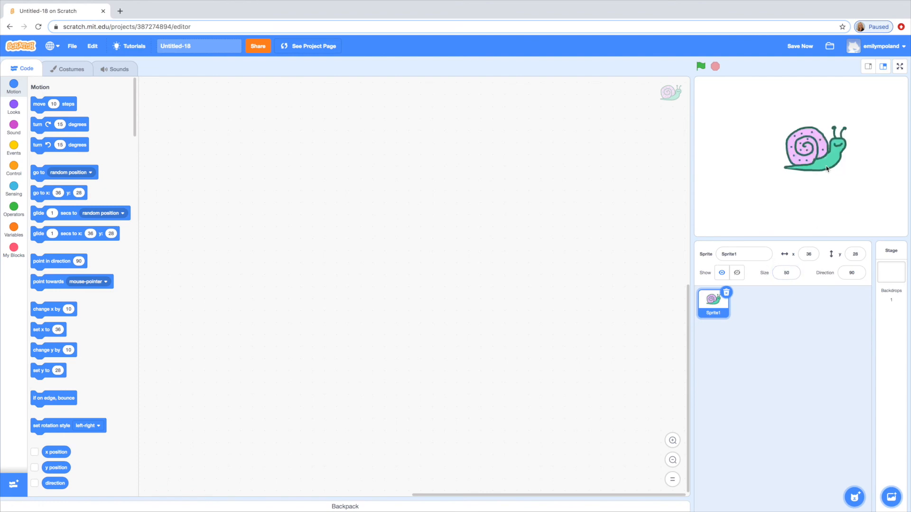
{"action": "left_click_drag", "start_coordinate": [816, 150], "coordinate": [737, 184]}
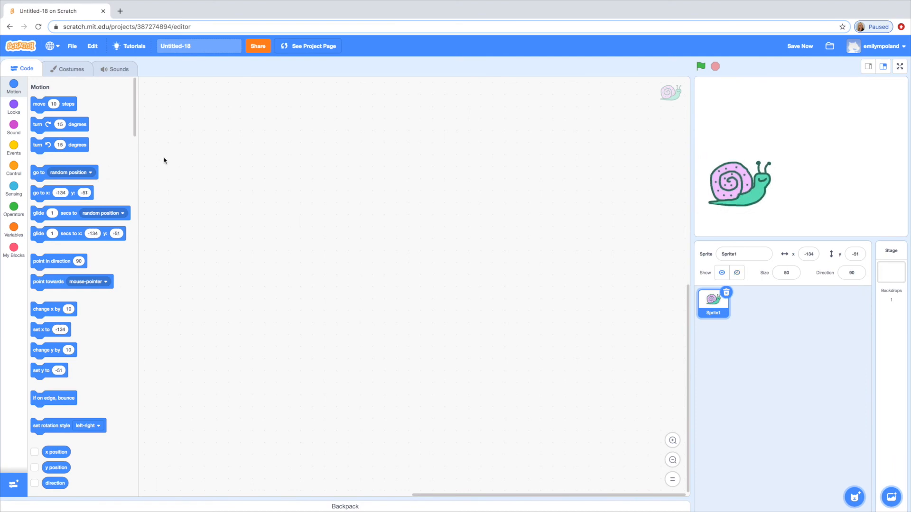
Start a script with 'when green flag clicked' and attach a 'glide 1 secs to x: y:' block
{"action": "left_click", "coordinate": [13, 147]}
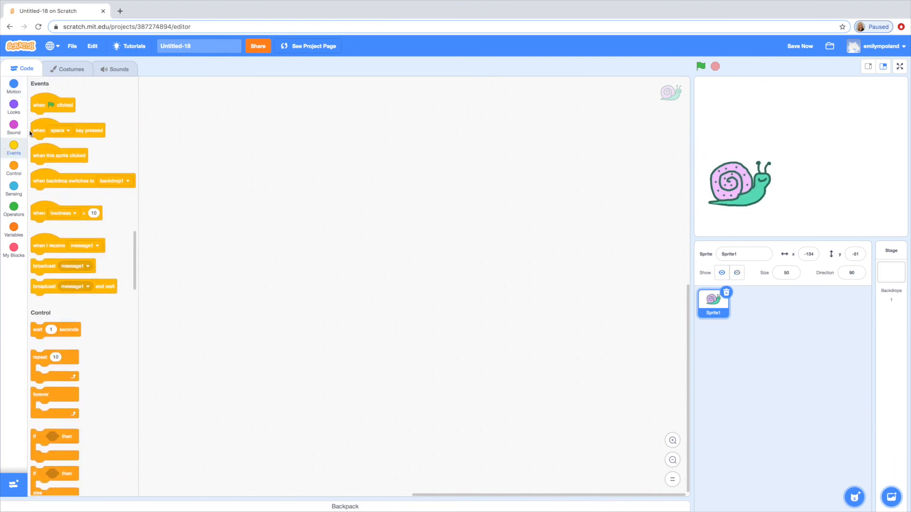
{"action": "left_click_drag", "start_coordinate": [52, 105], "coordinate": [238, 150]}
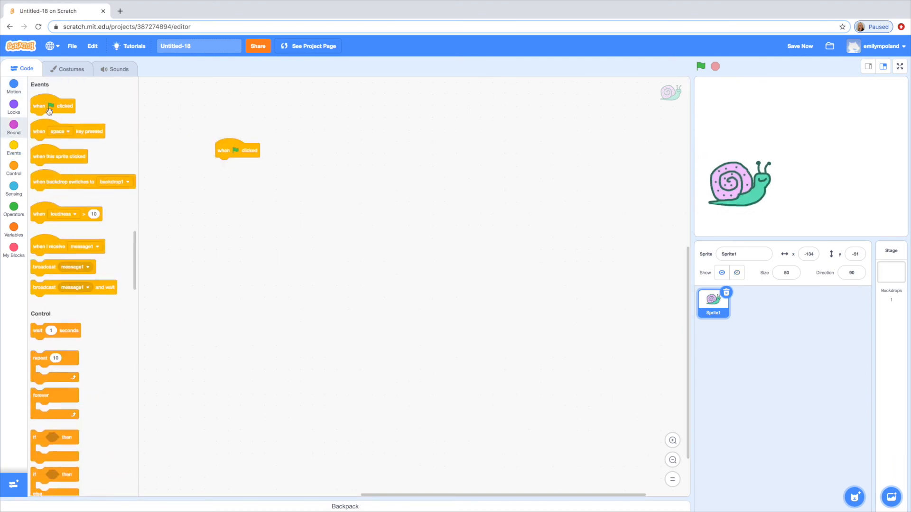
{"action": "left_click", "coordinate": [13, 86]}
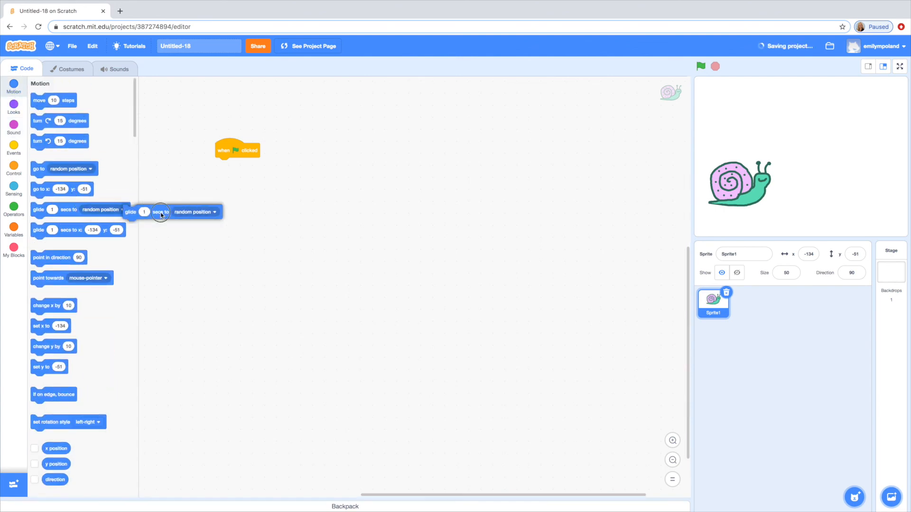
{"action": "left_click_drag", "start_coordinate": [160, 212], "coordinate": [67, 209]}
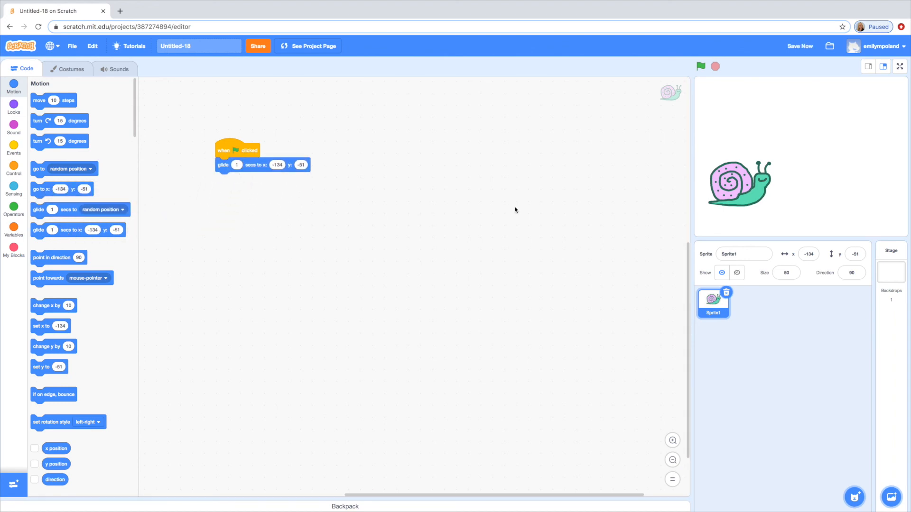
Target the glide right of centre, start the snail lower left, and test twice with the green flag
{"action": "left_click_drag", "start_coordinate": [738, 183], "coordinate": [870, 175]}
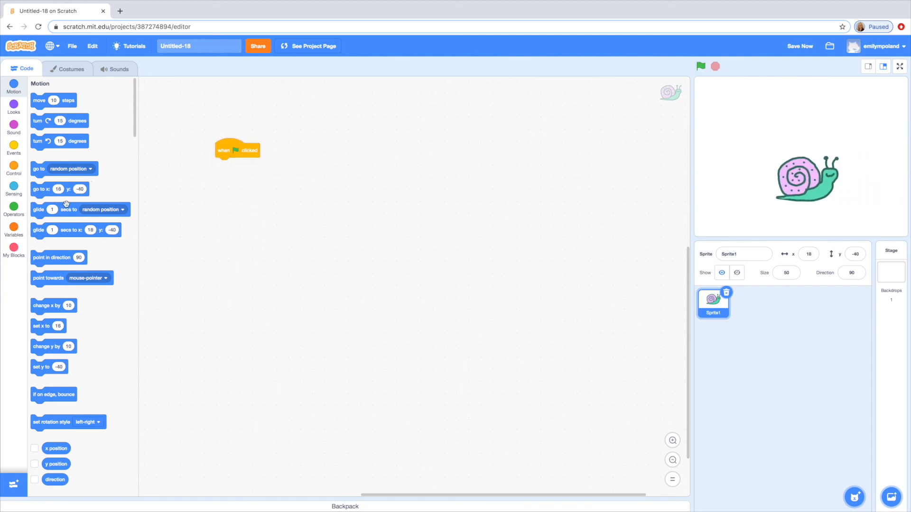
{"action": "left_click_drag", "start_coordinate": [75, 230], "coordinate": [244, 168]}
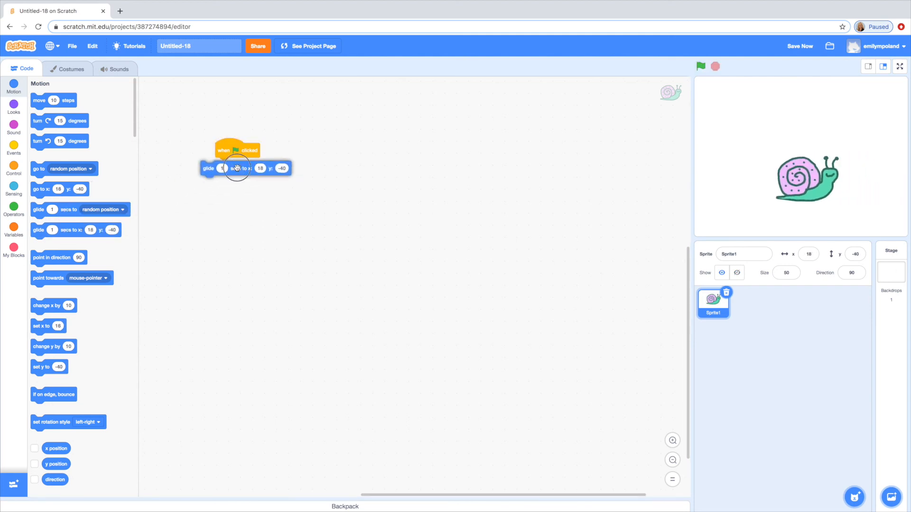
{"action": "left_click_drag", "start_coordinate": [237, 168], "coordinate": [269, 166]}
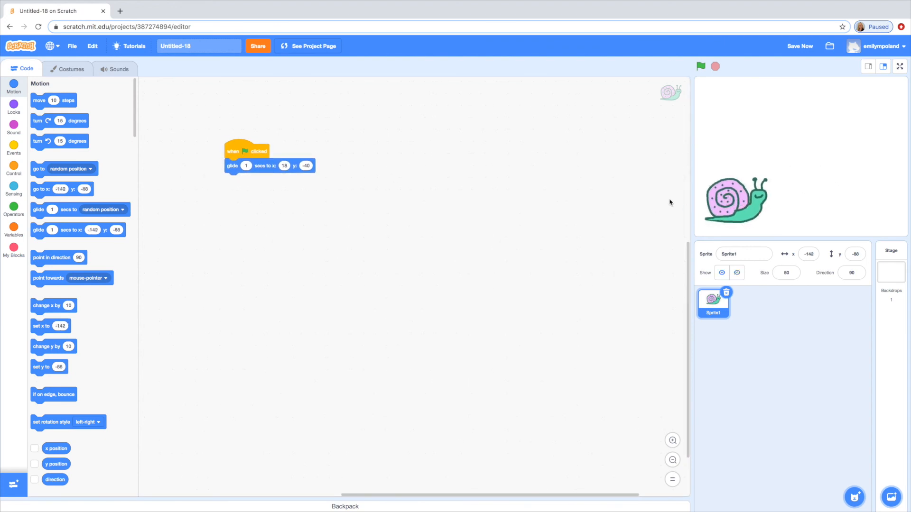
{"action": "left_click", "coordinate": [701, 66]}
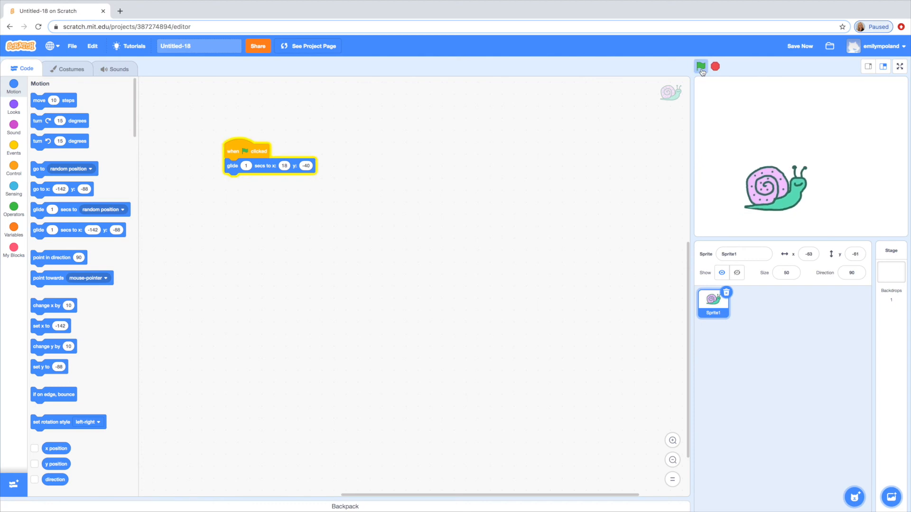
{"action": "left_click", "coordinate": [702, 67]}
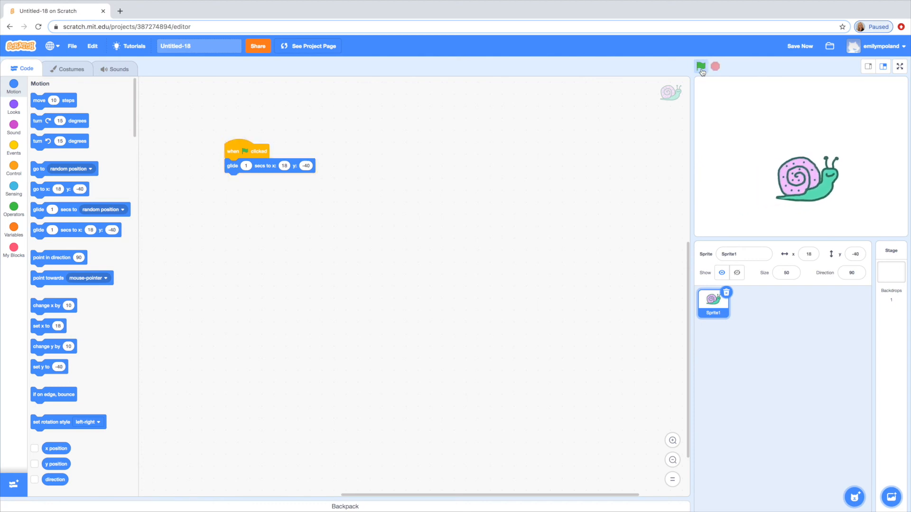